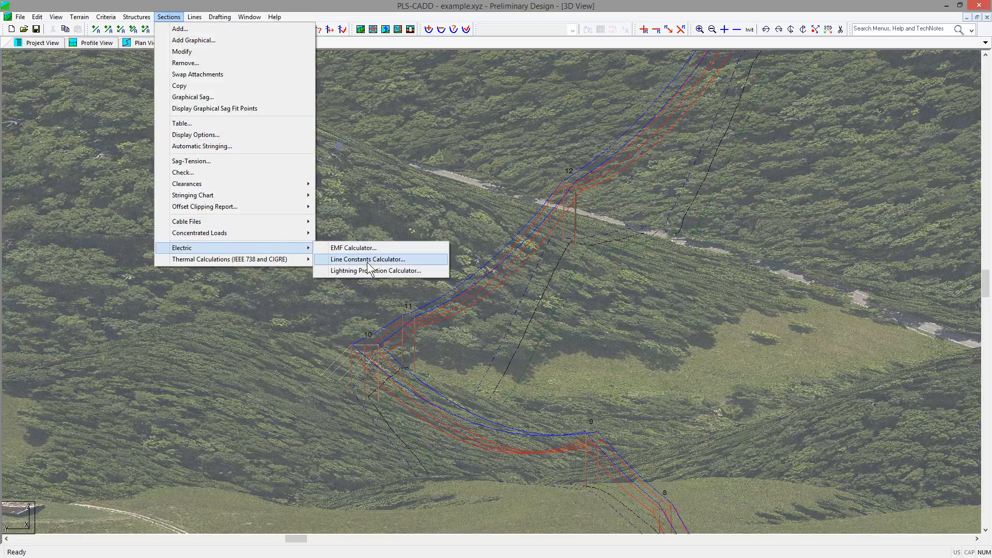
# Start the Lightning Protection Calculator for the structure range 9 through 14.
pyautogui.click(376, 271)
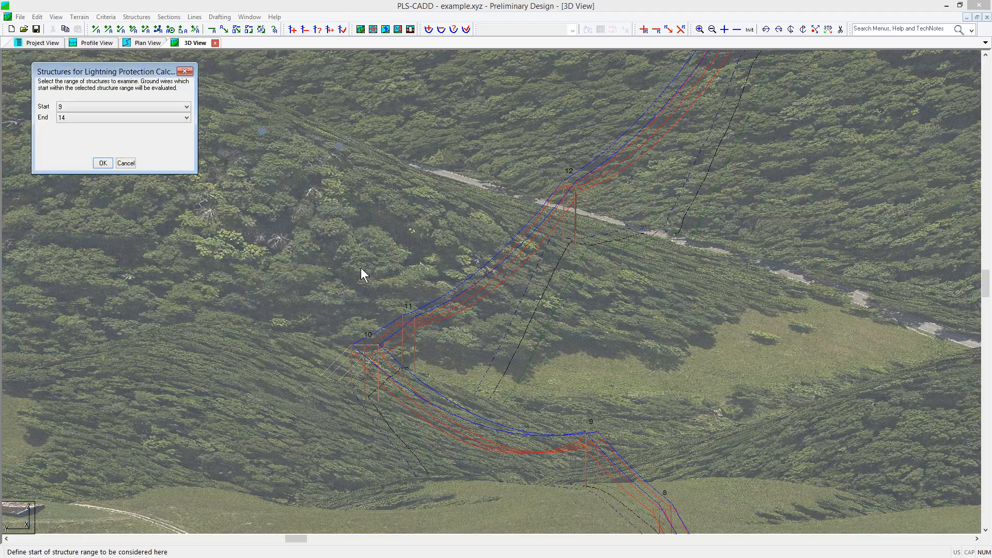
pyautogui.moveTo(134, 137)
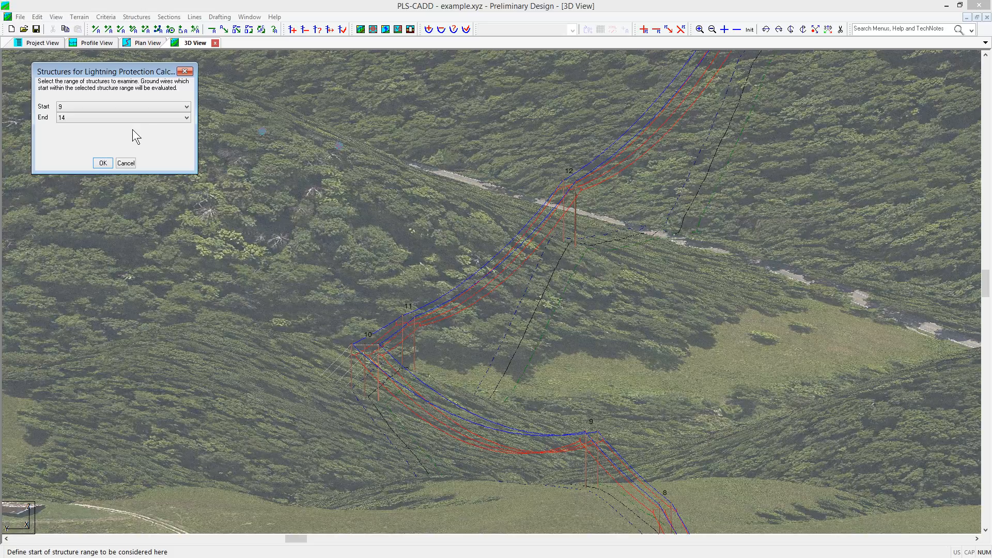
pyautogui.moveTo(161, 133)
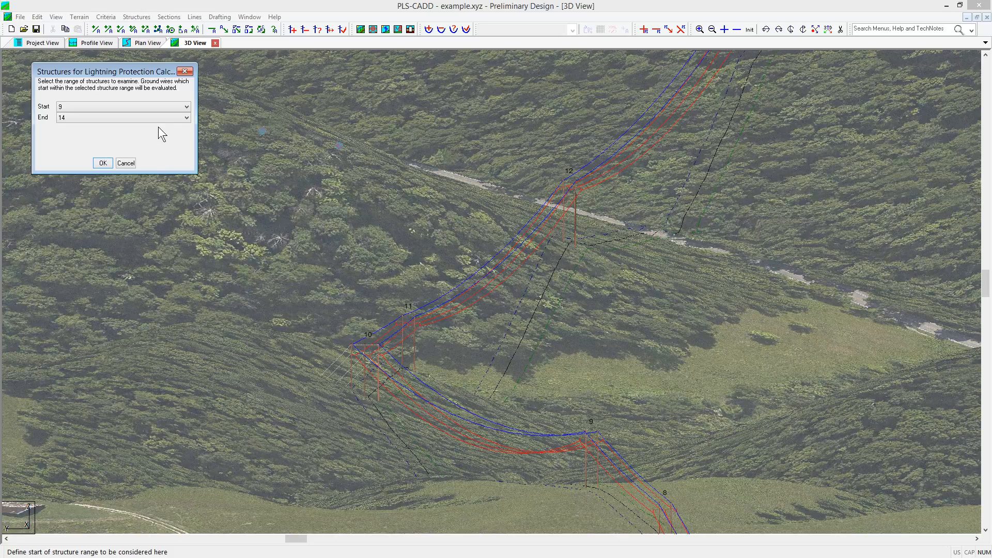
pyautogui.click(186, 107)
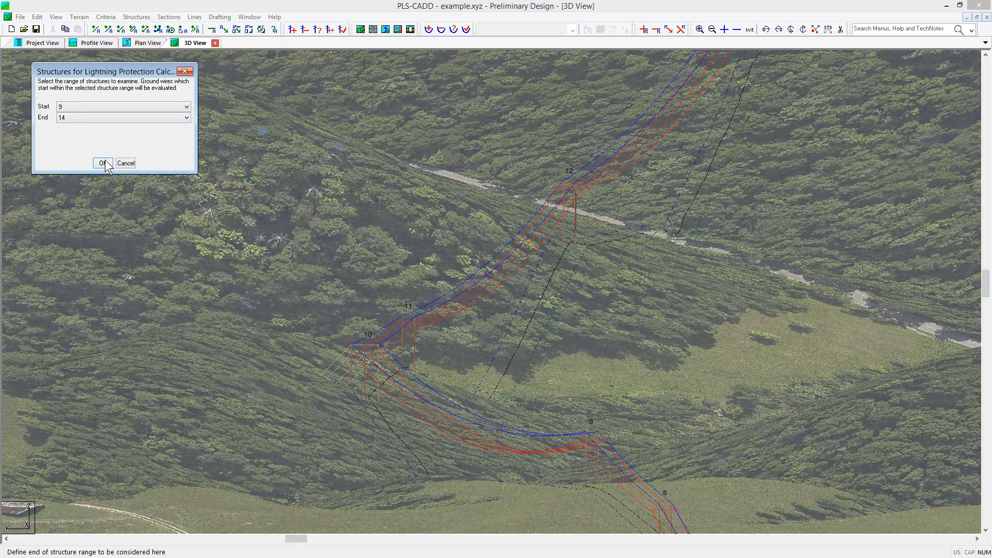
# Confirm range 9–14 and review rolling sphere inputs: 60 Deg F, Creep RS, wind from left, 196.85 strike distance.
pyautogui.click(103, 163)
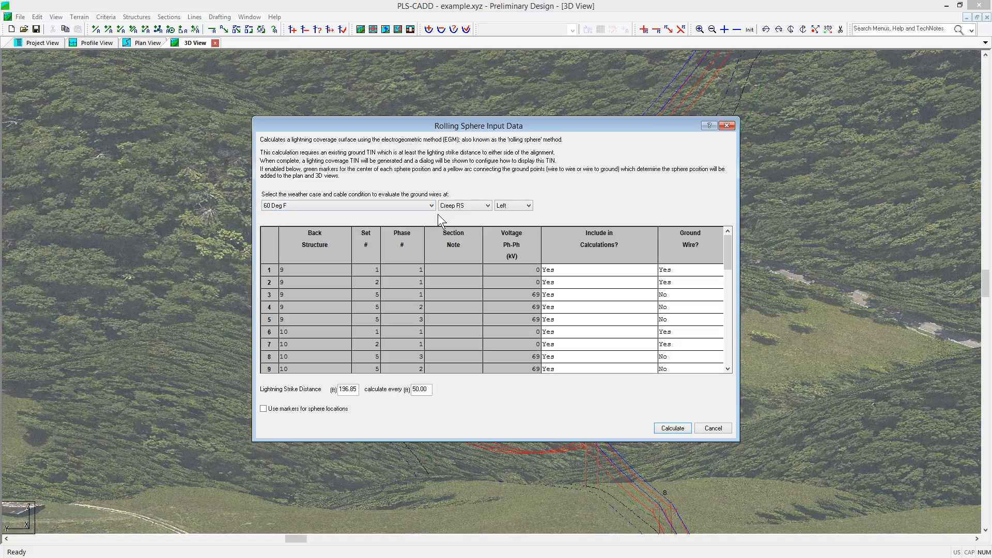
pyautogui.moveTo(510, 215)
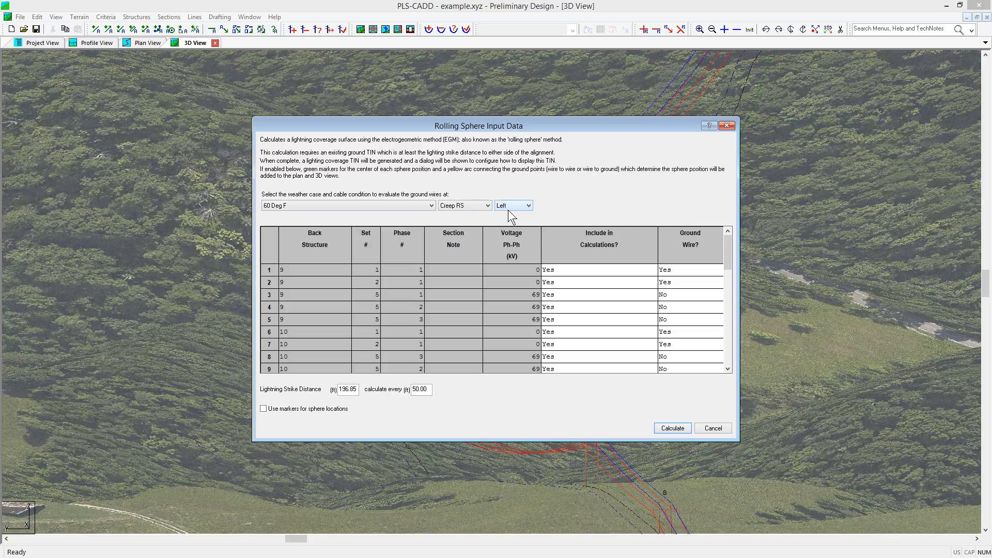
pyautogui.click(283, 367)
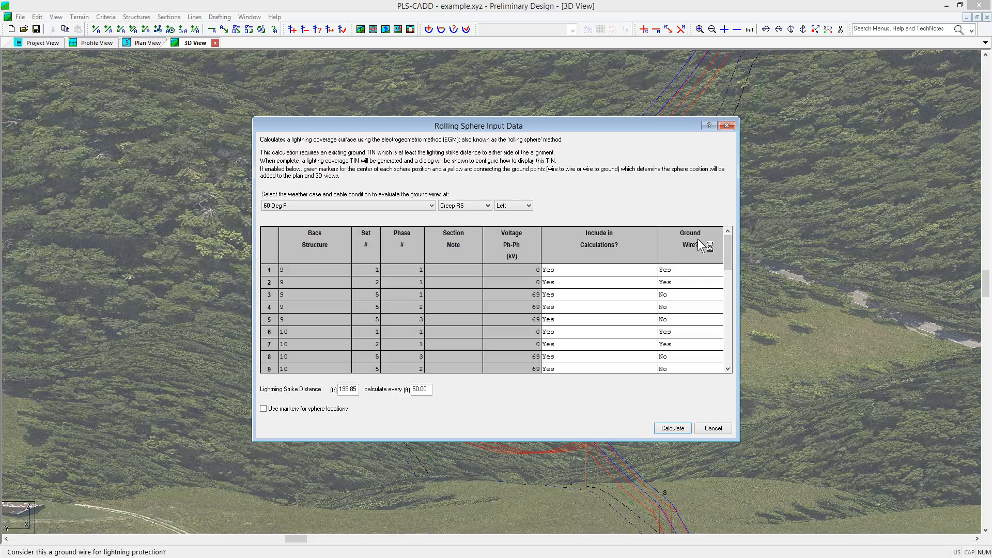
pyautogui.moveTo(695, 223)
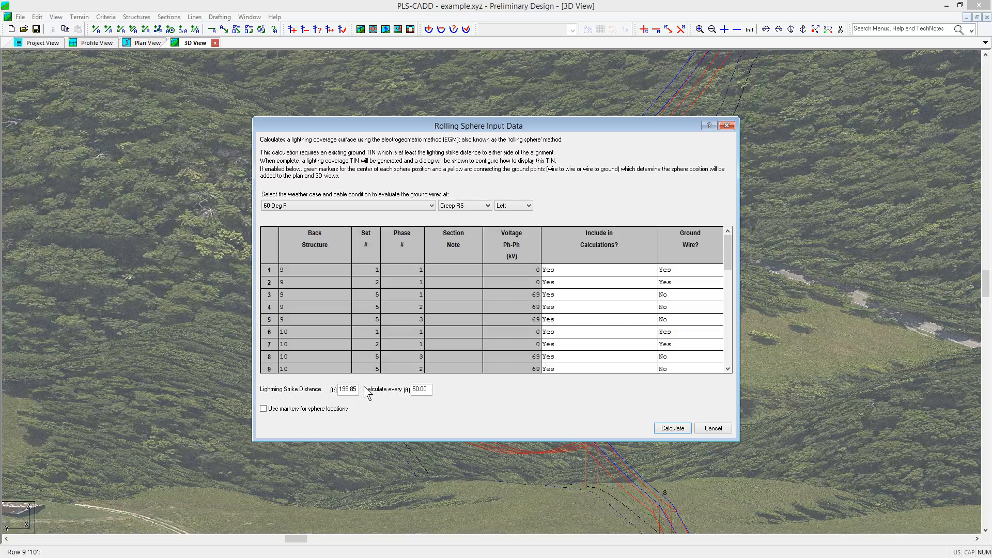
pyautogui.moveTo(364, 407)
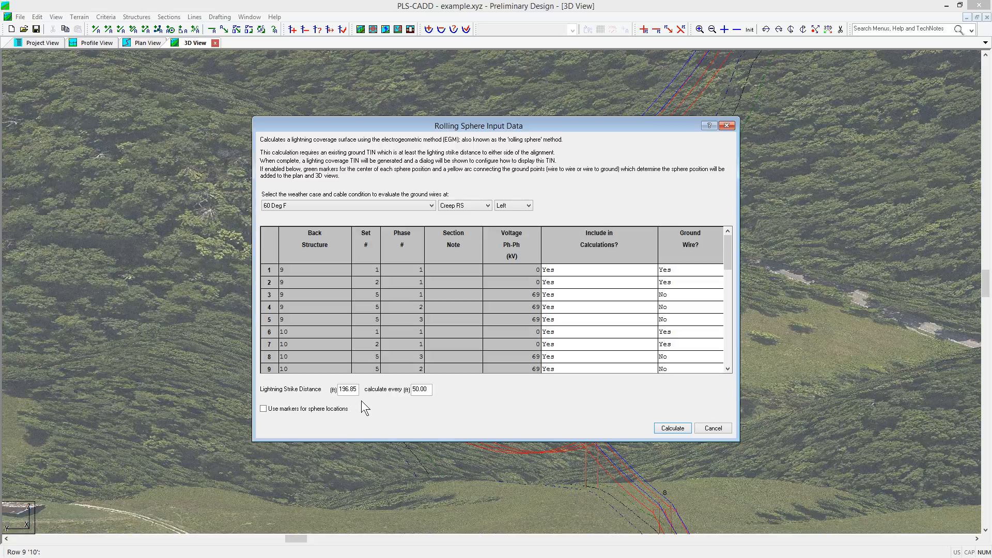
pyautogui.moveTo(438, 404)
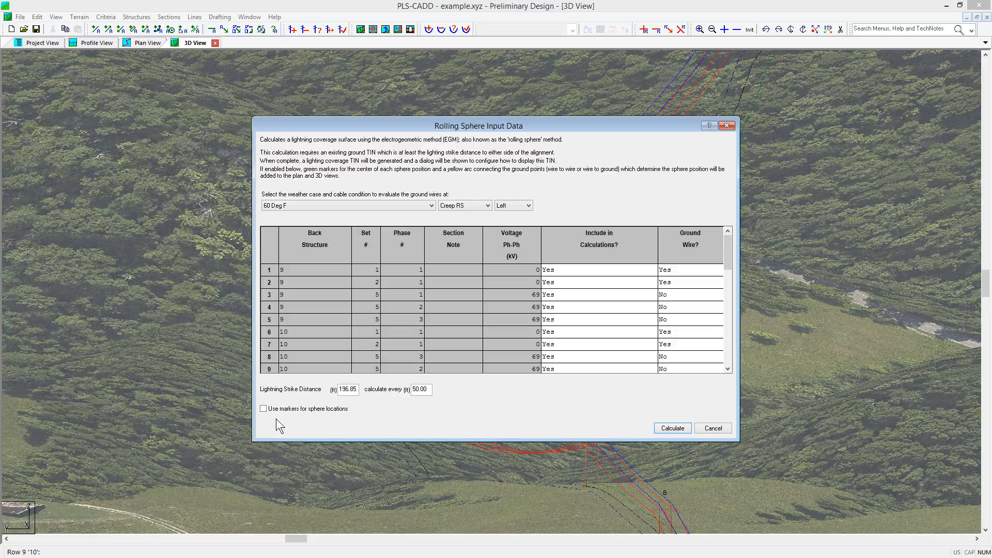
pyautogui.moveTo(263, 411)
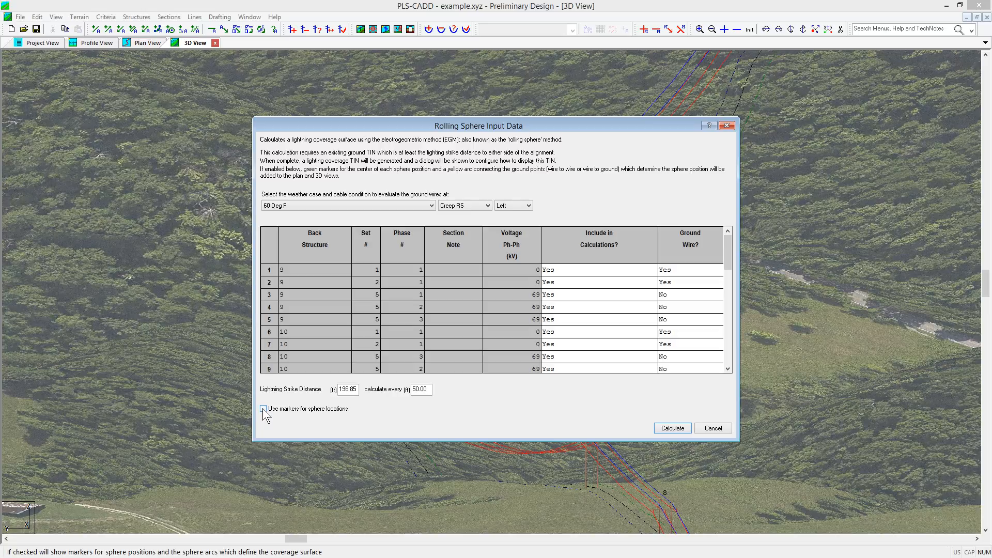
pyautogui.click(263, 410)
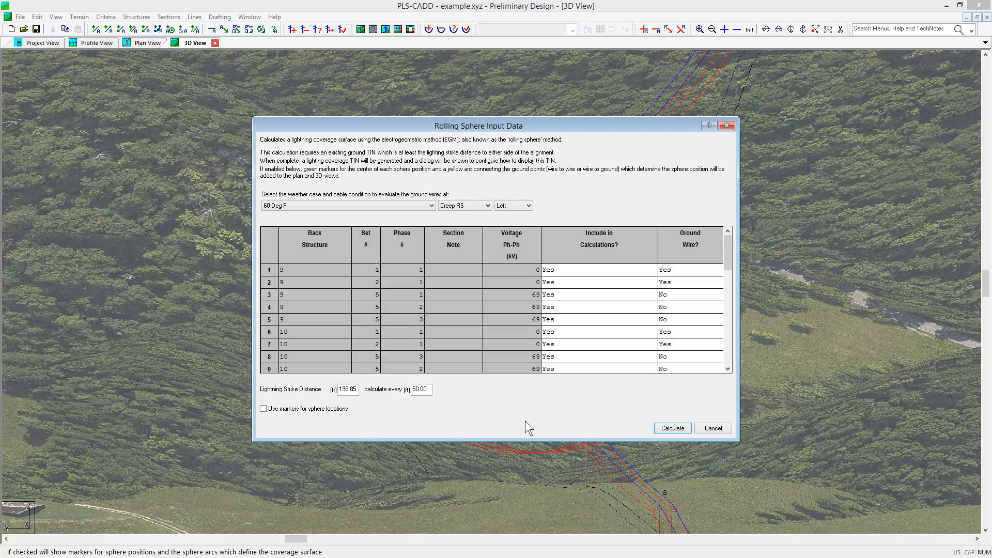
pyautogui.moveTo(537, 423)
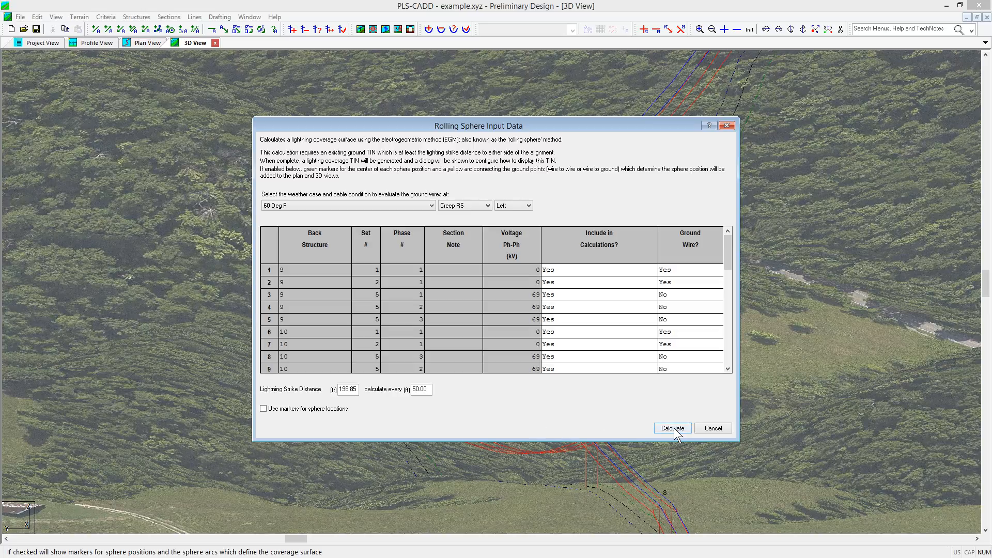
# Run the rolling sphere calculation and display the lightning surface as rendered triangles.
pyautogui.click(671, 428)
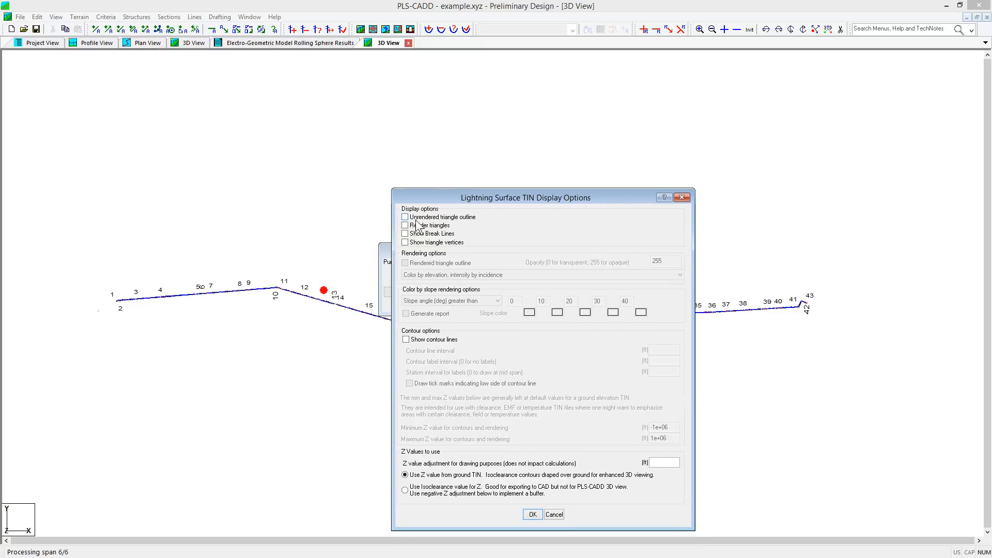
pyautogui.click(404, 225)
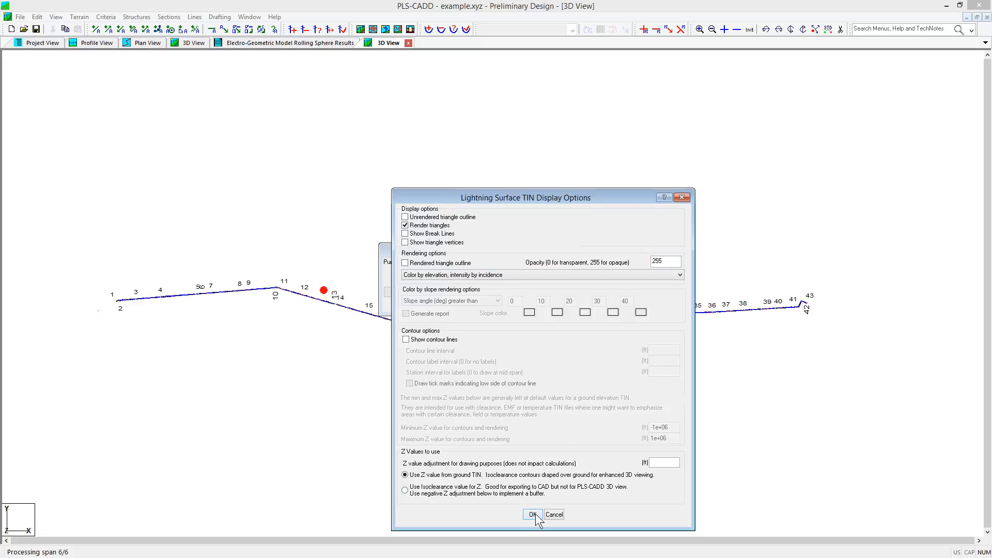
pyautogui.click(532, 514)
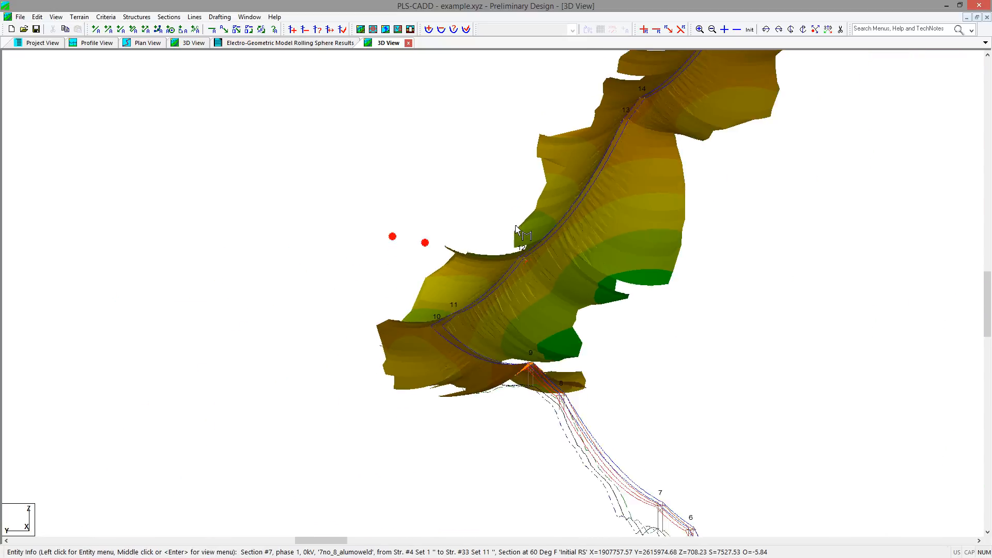
# Reapply the lightning surface display with Render triangles kept on, then view the results report.
pyautogui.click(83, 17)
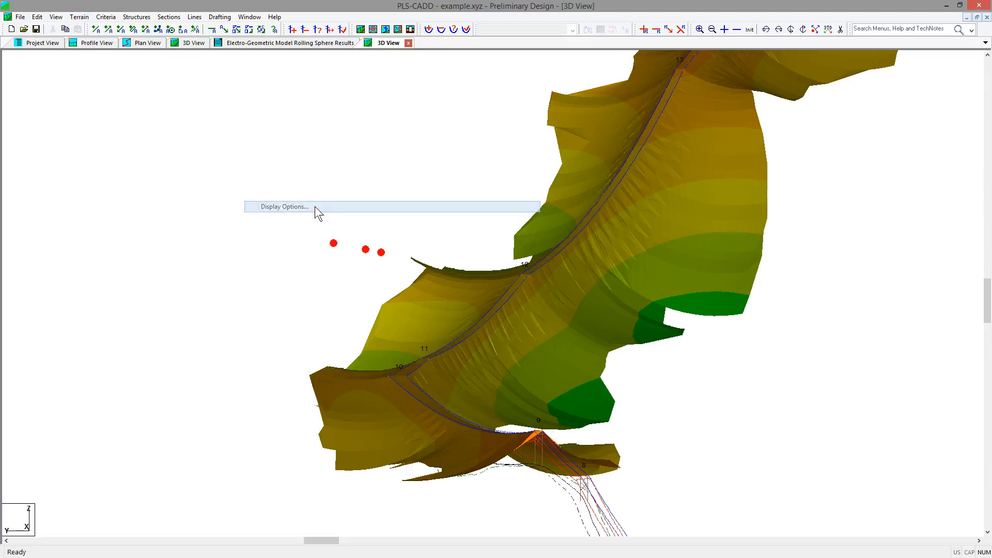
pyautogui.click(283, 207)
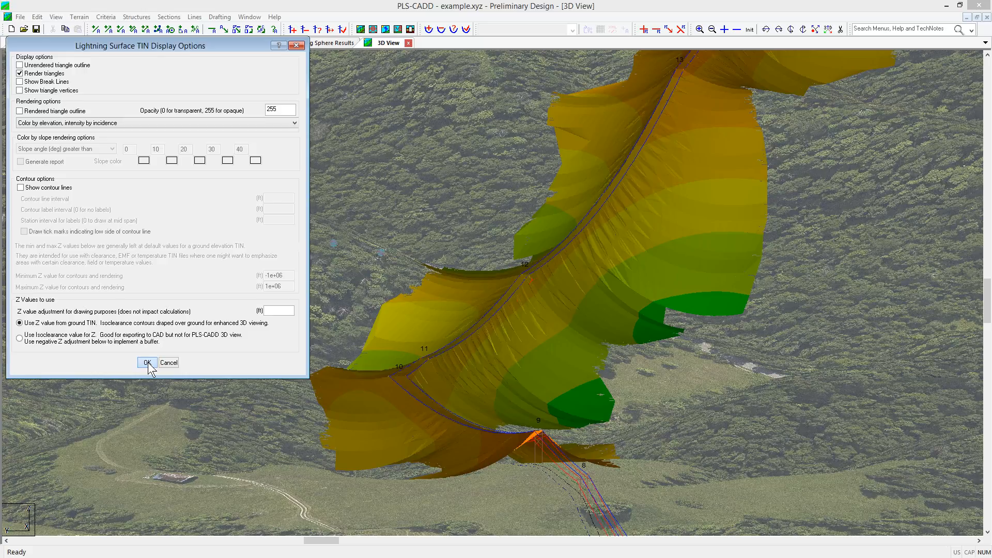
pyautogui.click(147, 363)
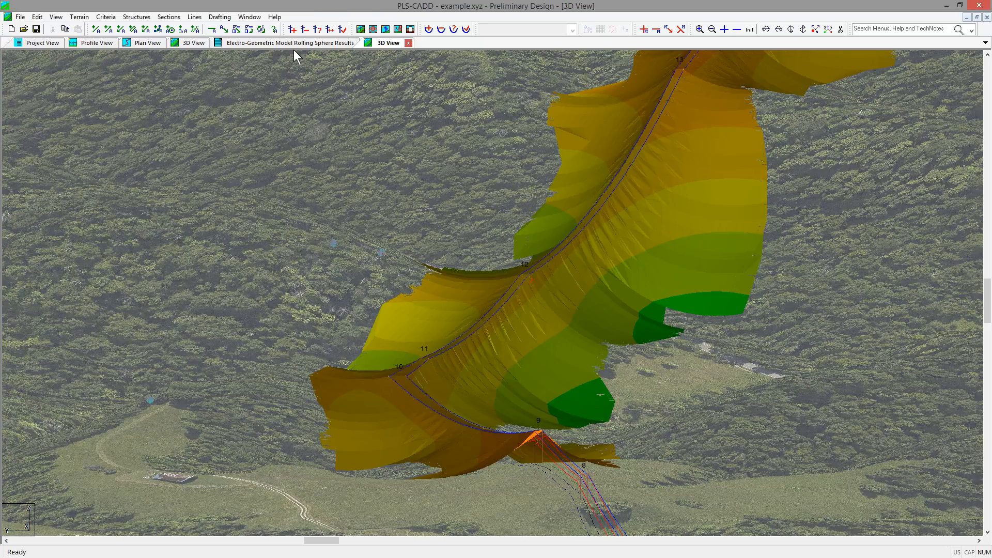
pyautogui.click(289, 44)
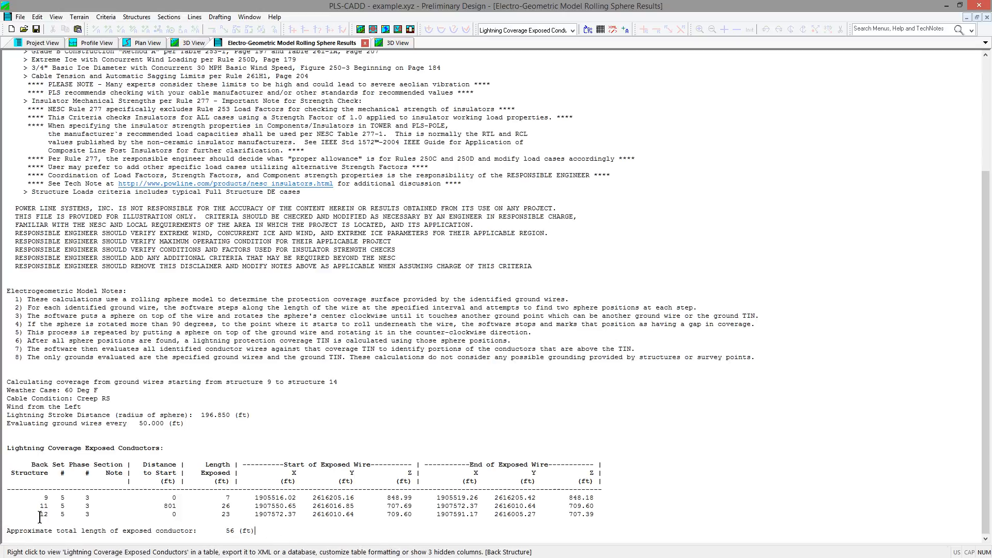
pyautogui.moveTo(165, 516)
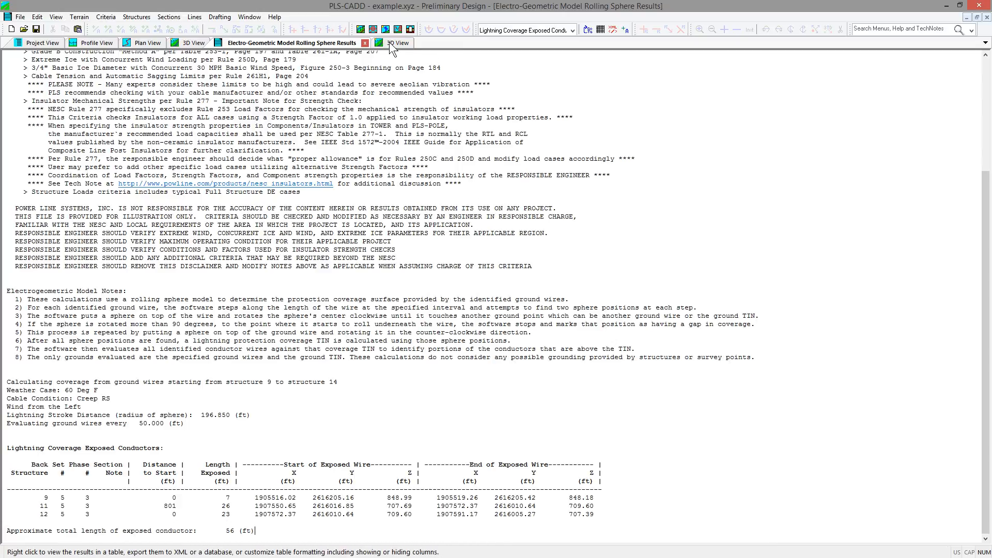
# Return from the exposed-conductors report to the 3D view of the rendered surface.
pyautogui.click(389, 43)
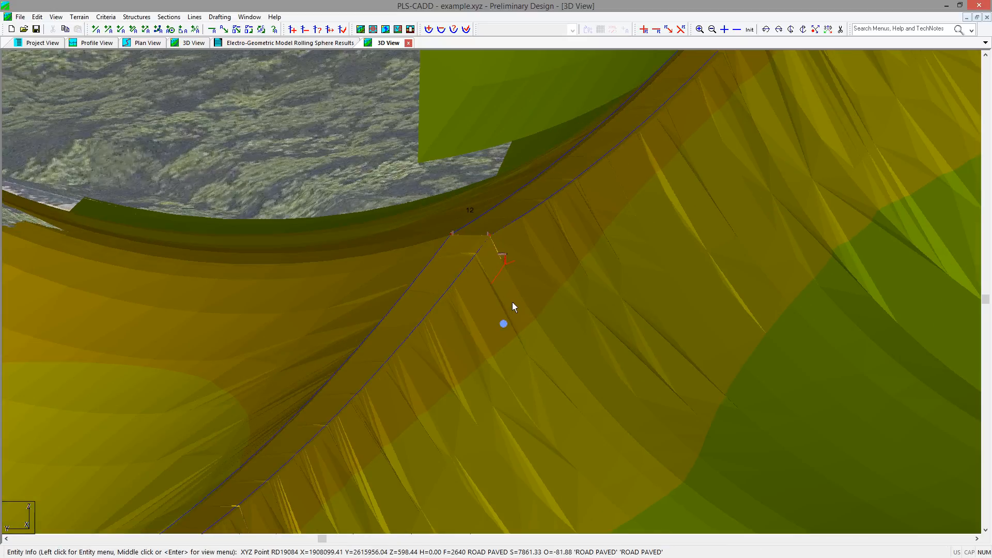
pyautogui.moveTo(510, 308)
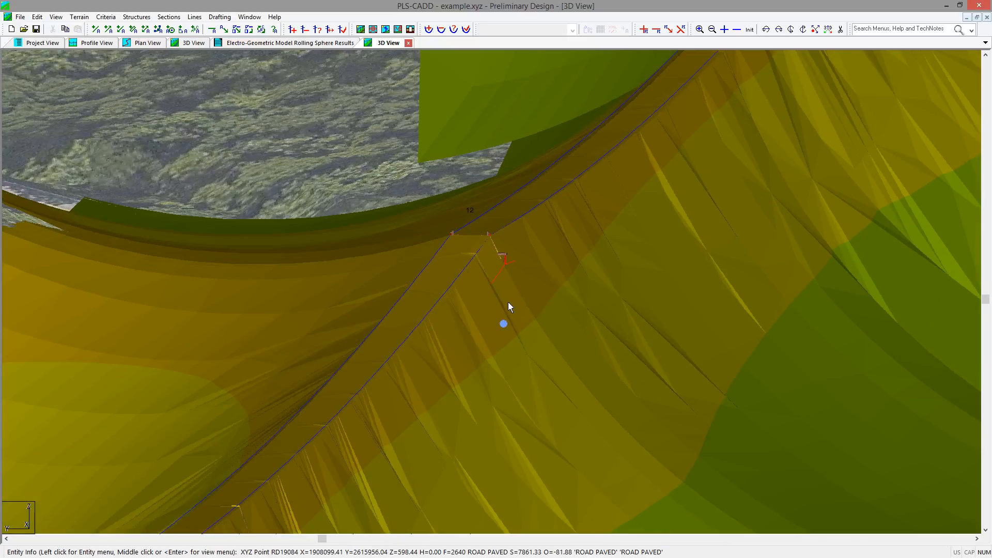